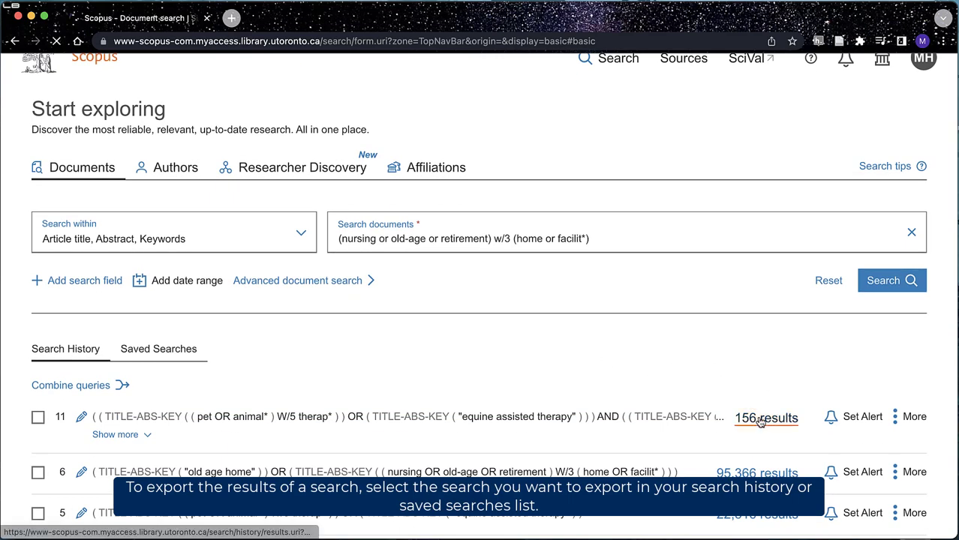
# Open the 156 results of search 11 from Search History.
pyautogui.click(766, 418)
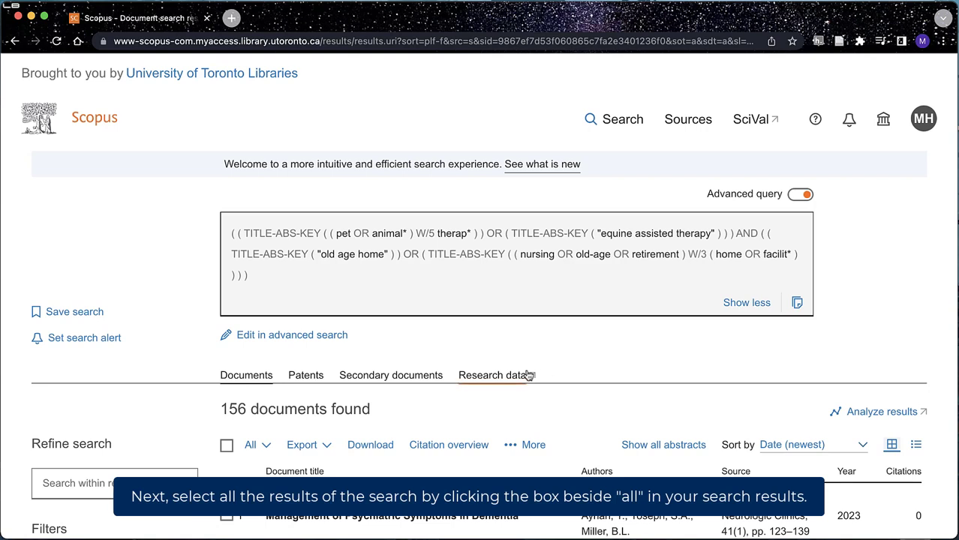
# Select all 156 documents and show the export format options.
pyautogui.click(227, 445)
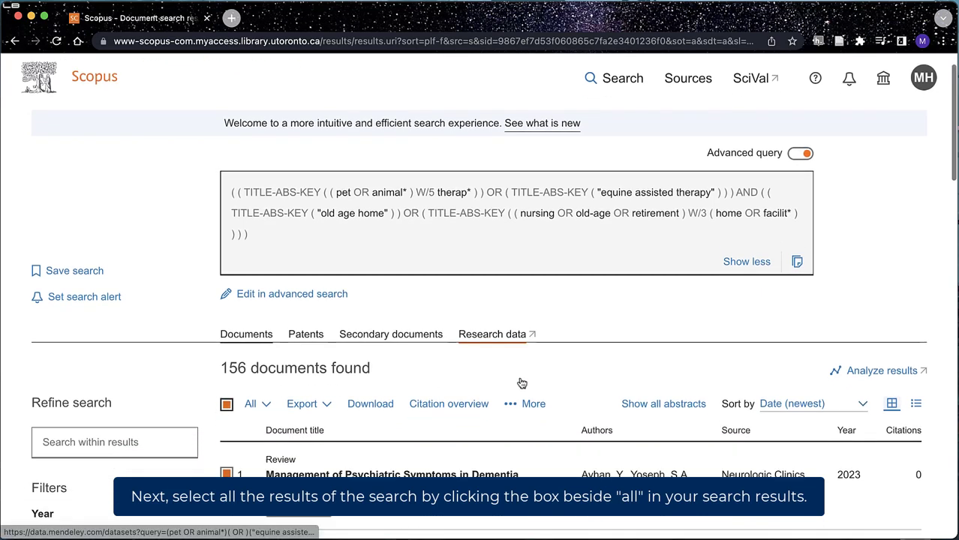
pyautogui.click(302, 403)
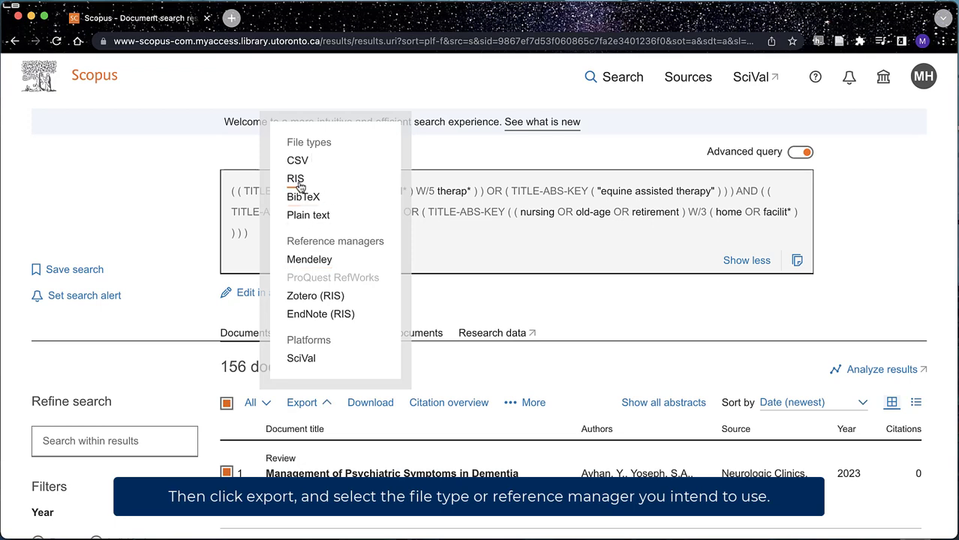
# Choose RIS export and check all information categories, including abstracts, funding and other fields.
pyautogui.click(294, 178)
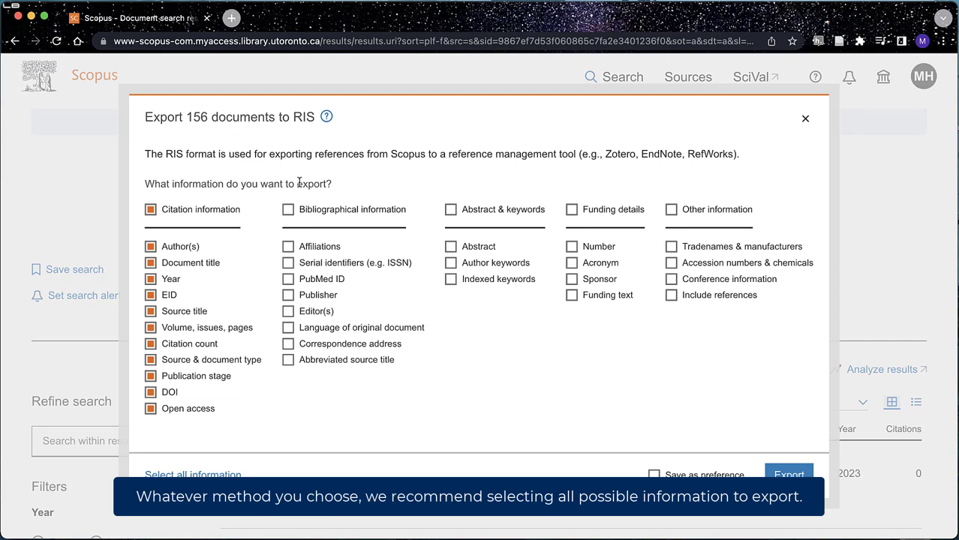
pyautogui.moveTo(316, 196)
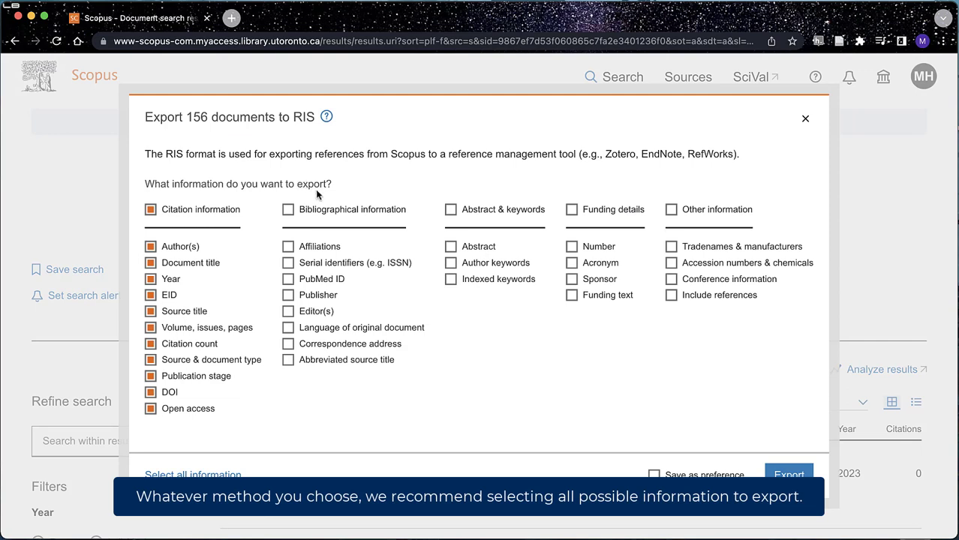
pyautogui.click(288, 210)
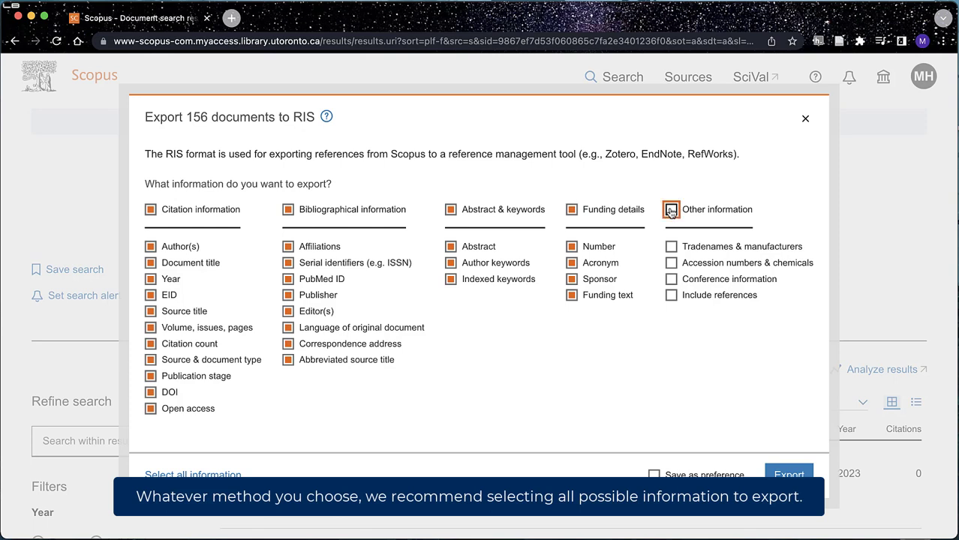
pyautogui.click(670, 209)
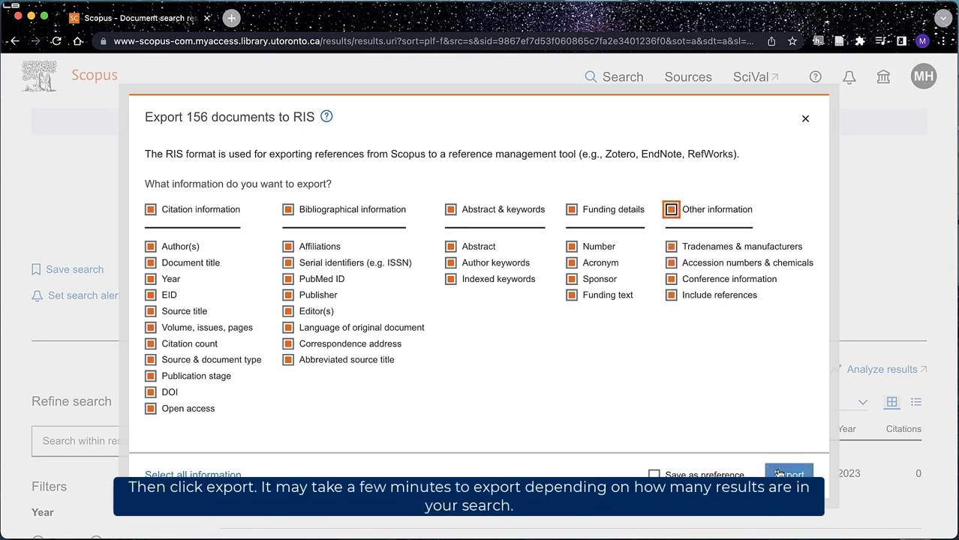